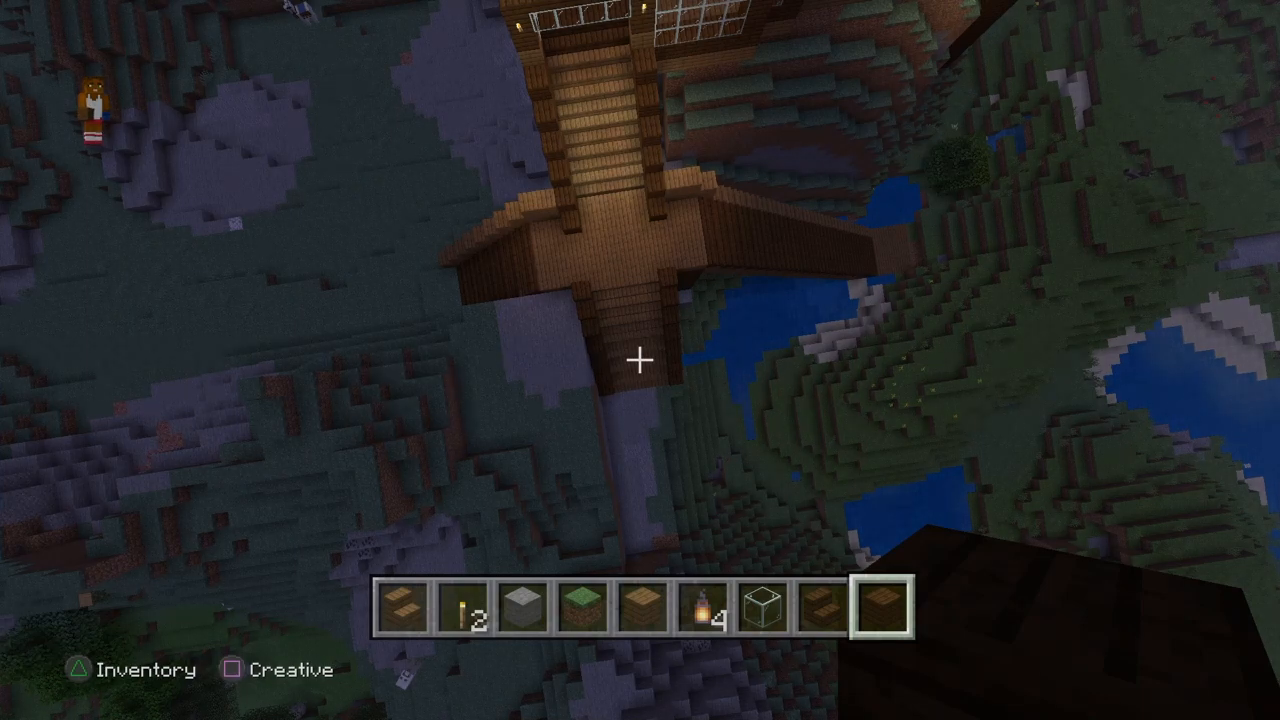
{"action": "key", "text": "1"}
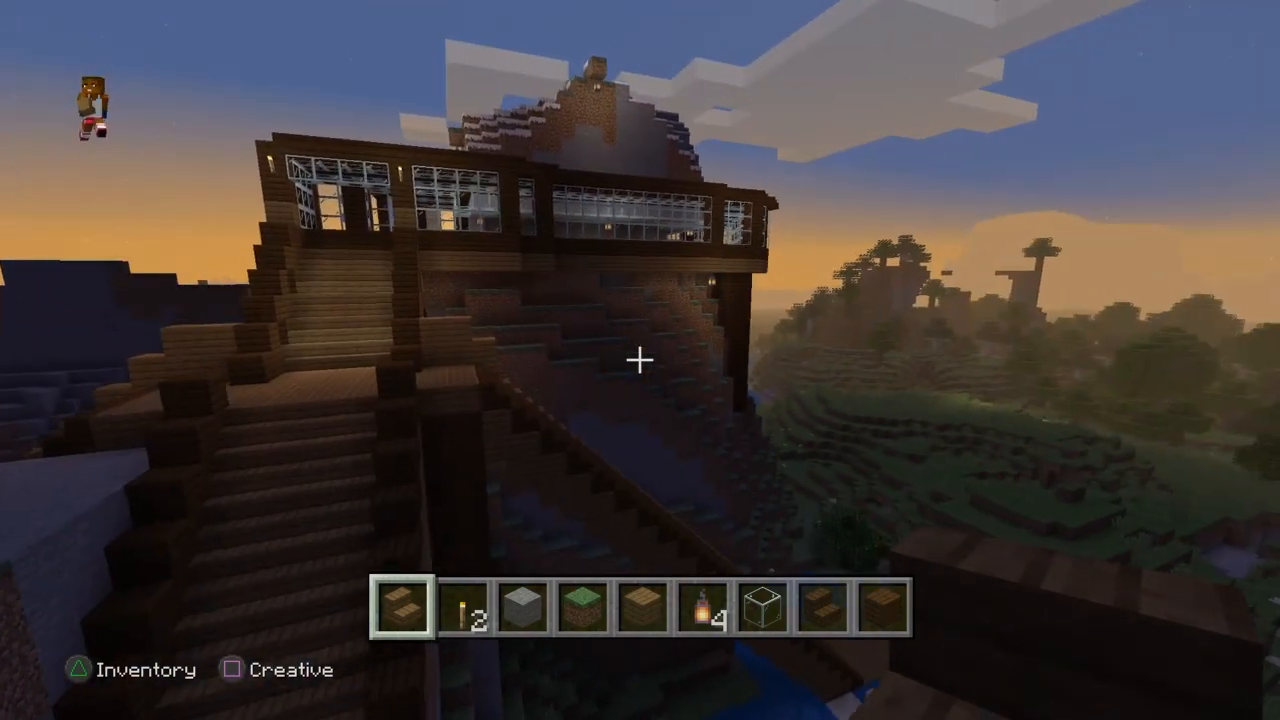
{"action": "mouse_move", "coordinate": [640, 360]}
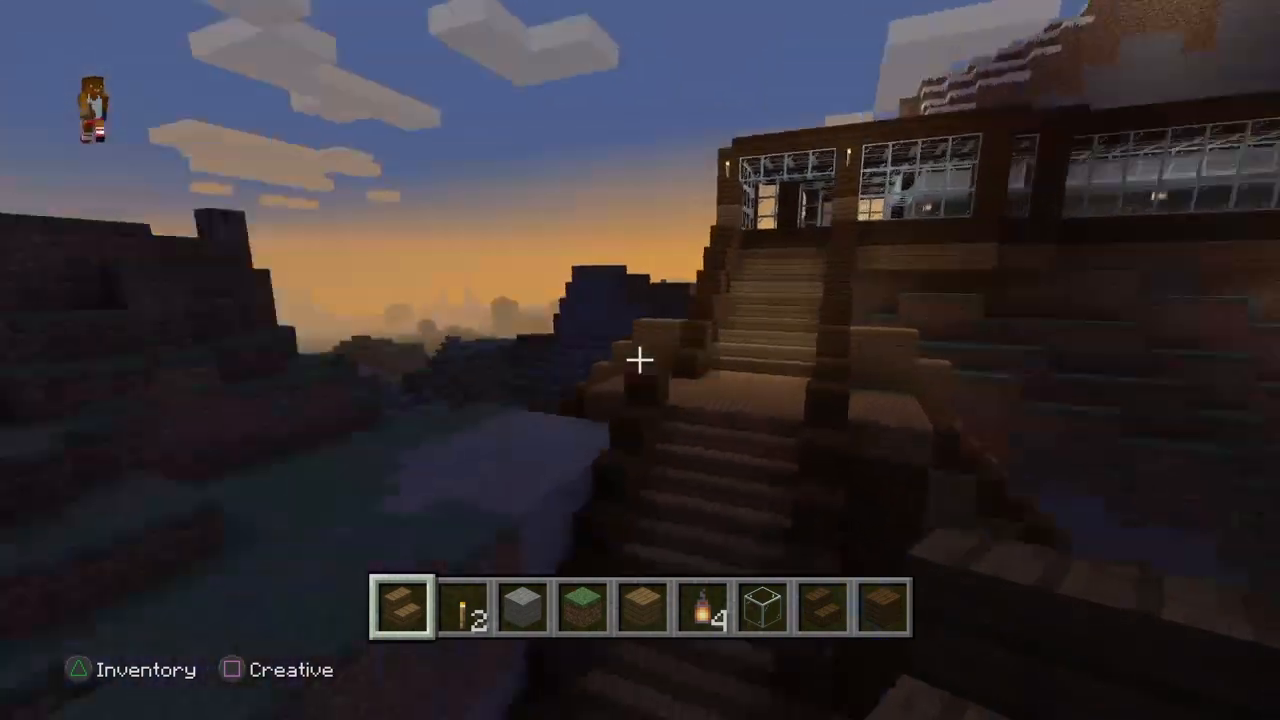